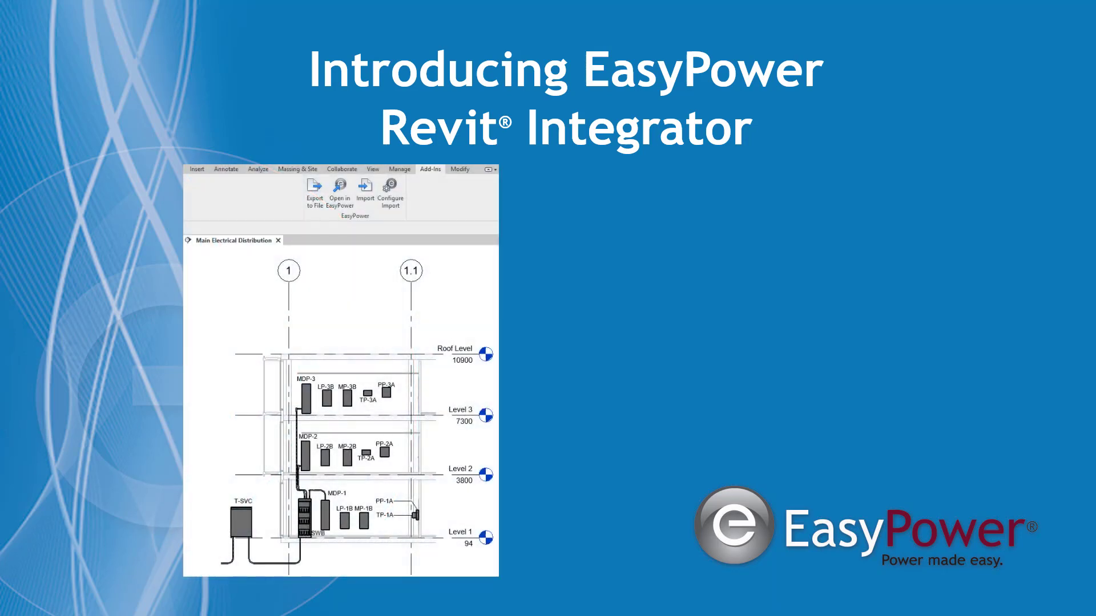
View the EasyPower panel on Revit's Add-Ins ribbon with the sample project's electrical distribution open.
left_click(339, 191)
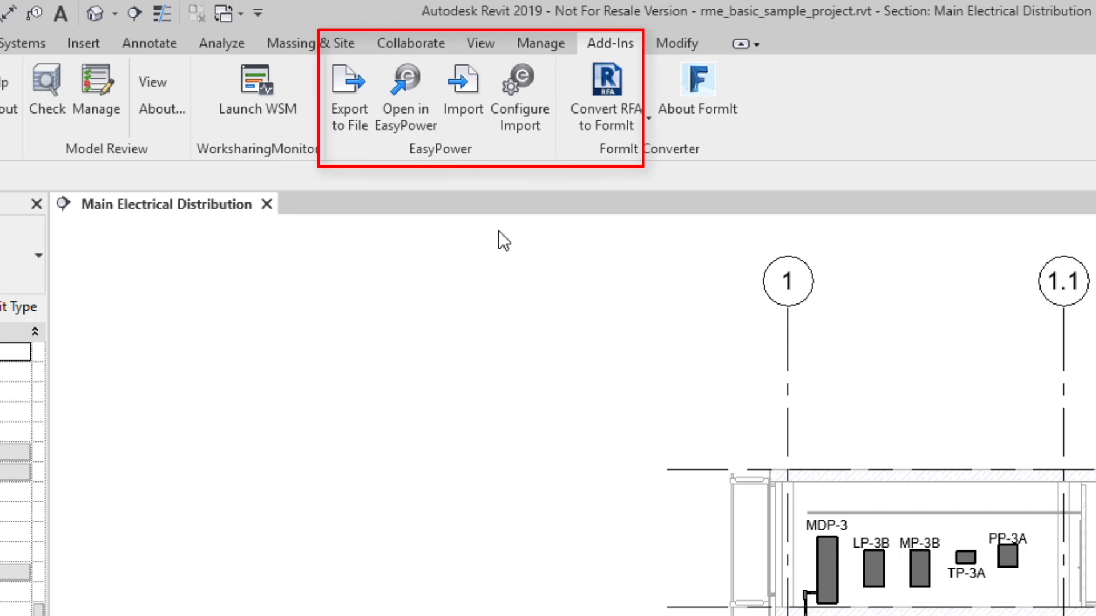
Send the Main Electrical Distribution model to EasyPower as a one-line diagram via Open in EasyPower.
left_click(406, 95)
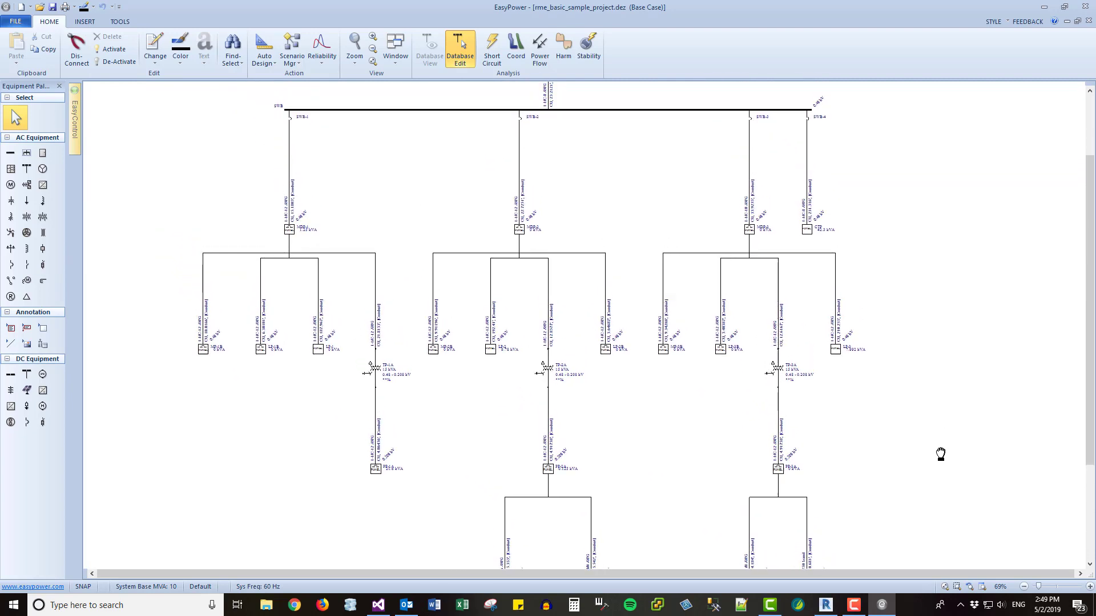
Show panel PP-1A's Collected Data with Revit-imported IDs, phase loads and currents.
scroll("down", 3)
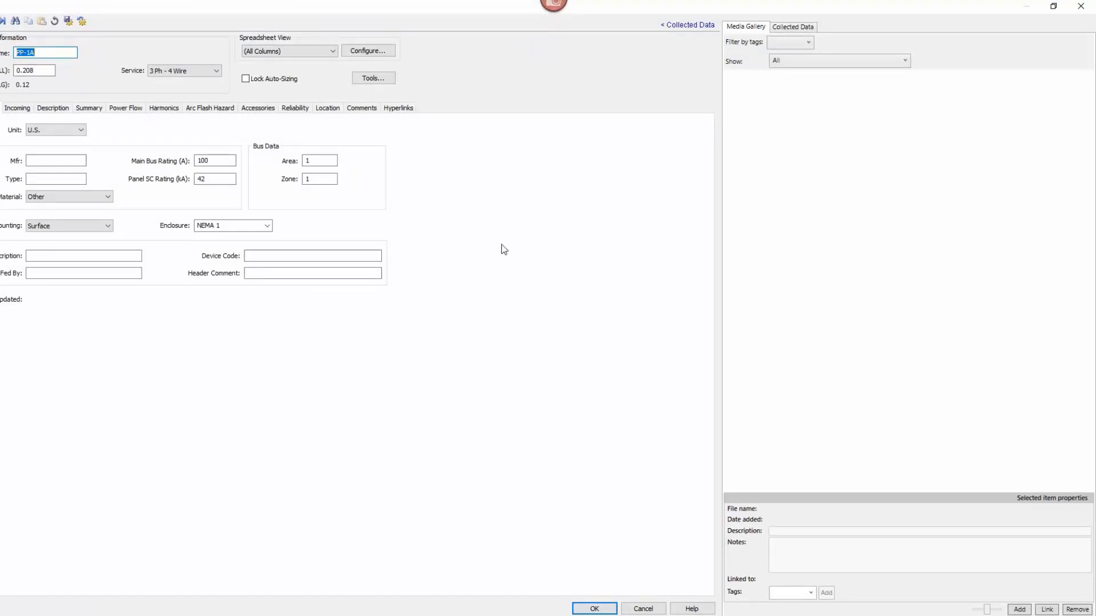
left_click(792, 26)
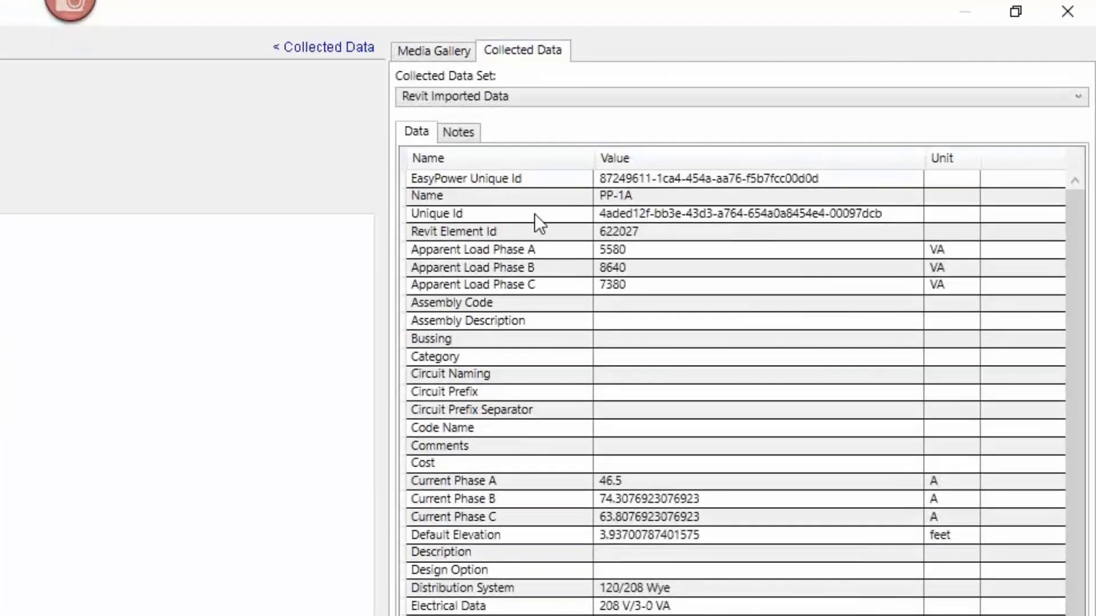
scroll("down", 3)
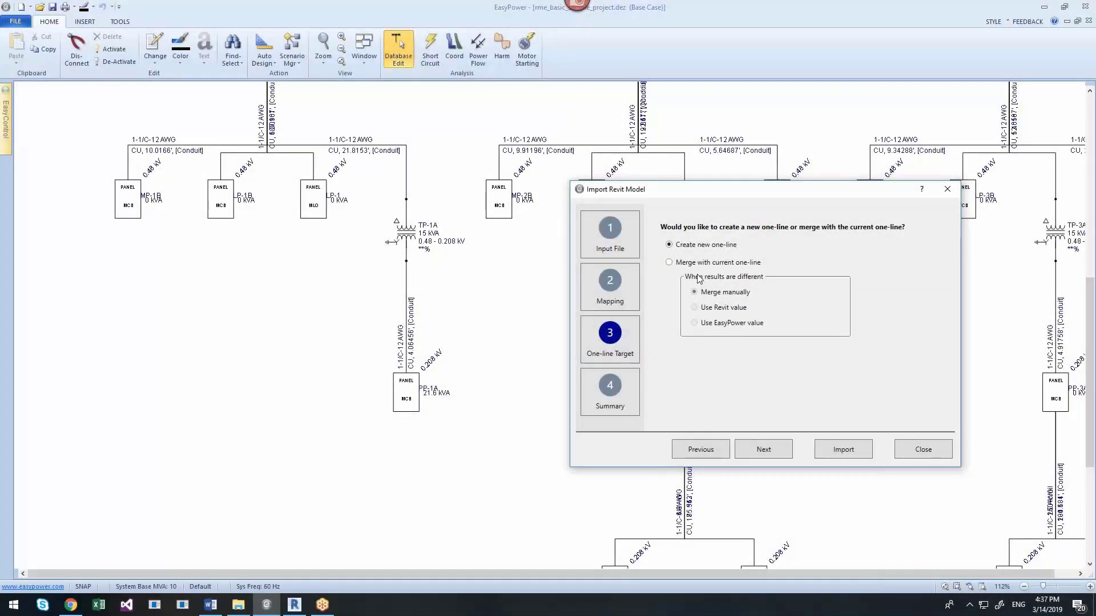
Merge the revised Revit model into the current one-line, resolving LP-1B's bus rating to the Revit value 250.
left_click(669, 262)
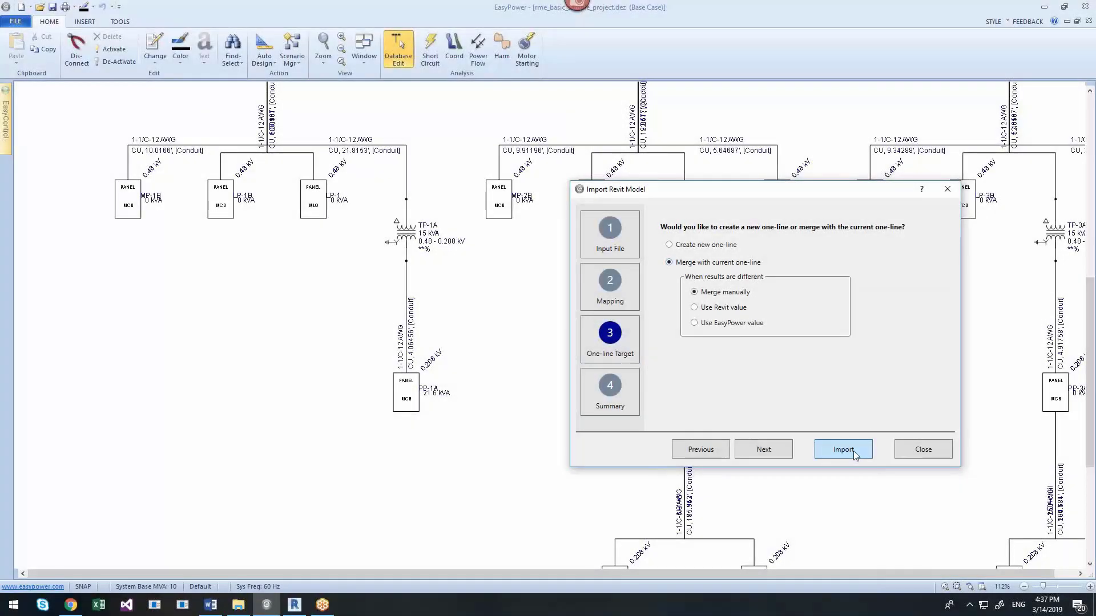
left_click(842, 449)
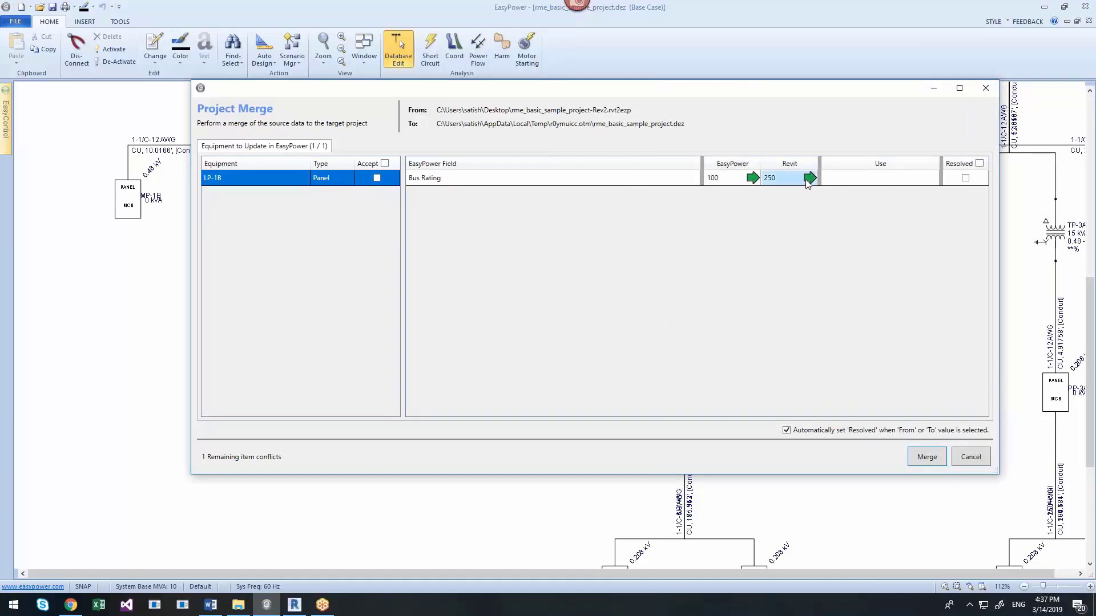
left_click(809, 178)
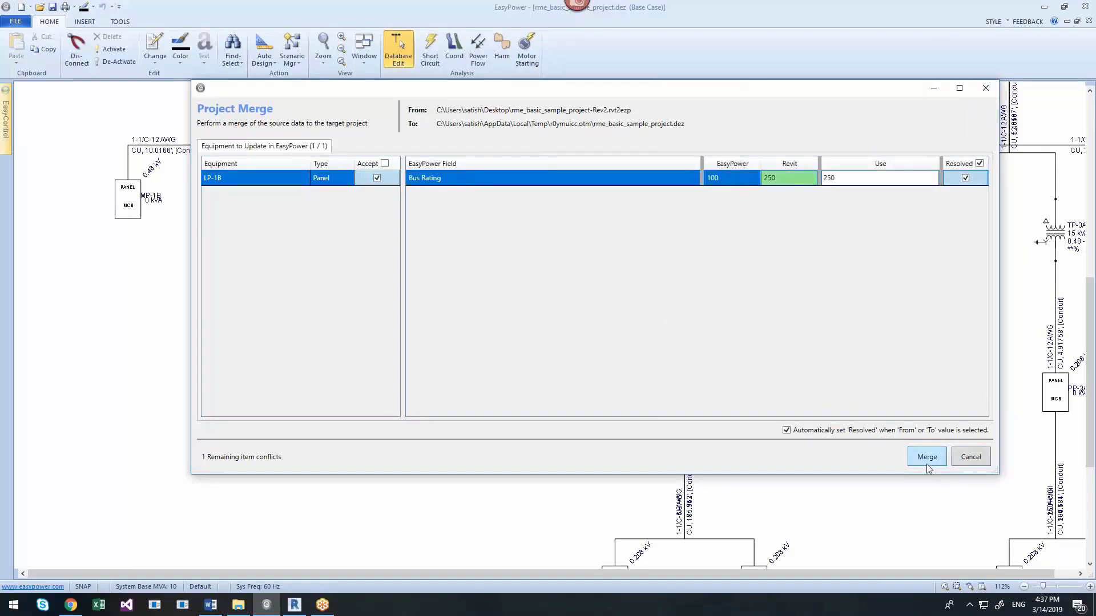
left_click(927, 456)
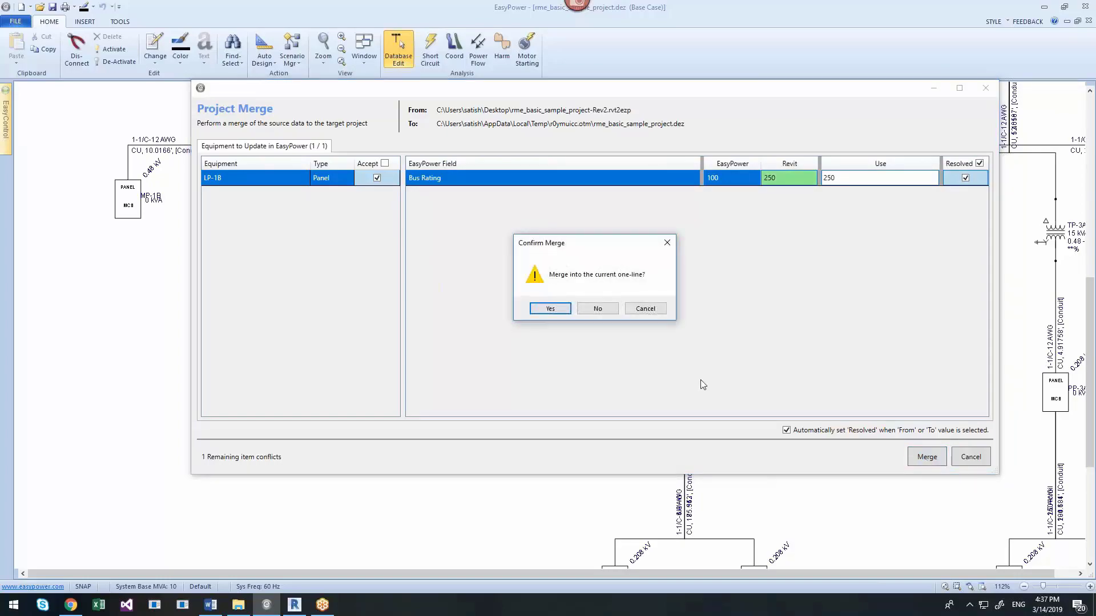
left_click(551, 308)
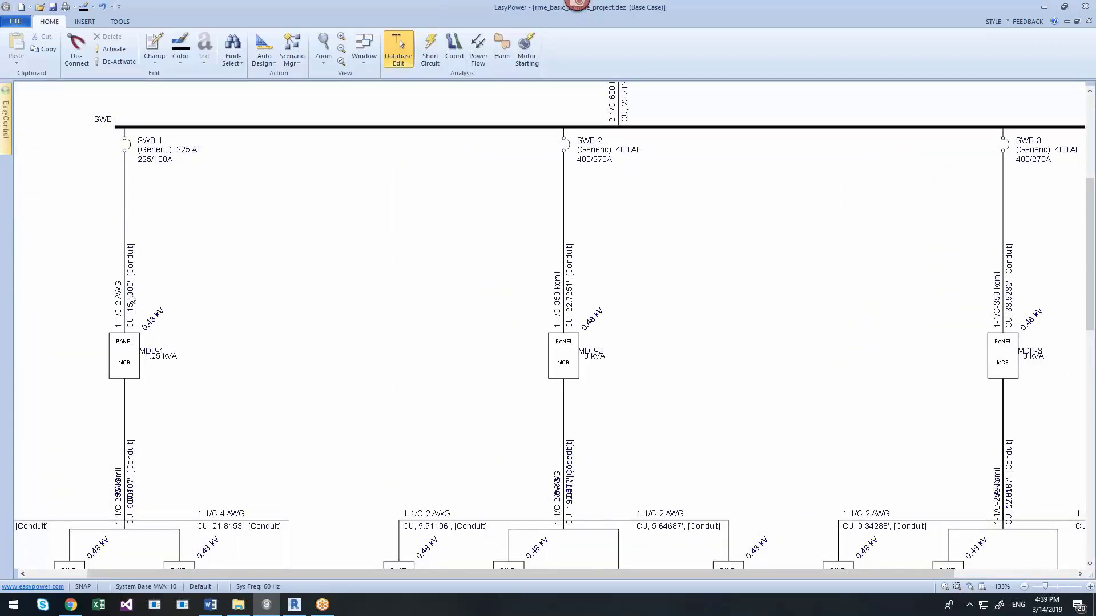
Run power flow and short-circuit studies so fault currents appear at the panels and transformers.
scroll("down", 3)
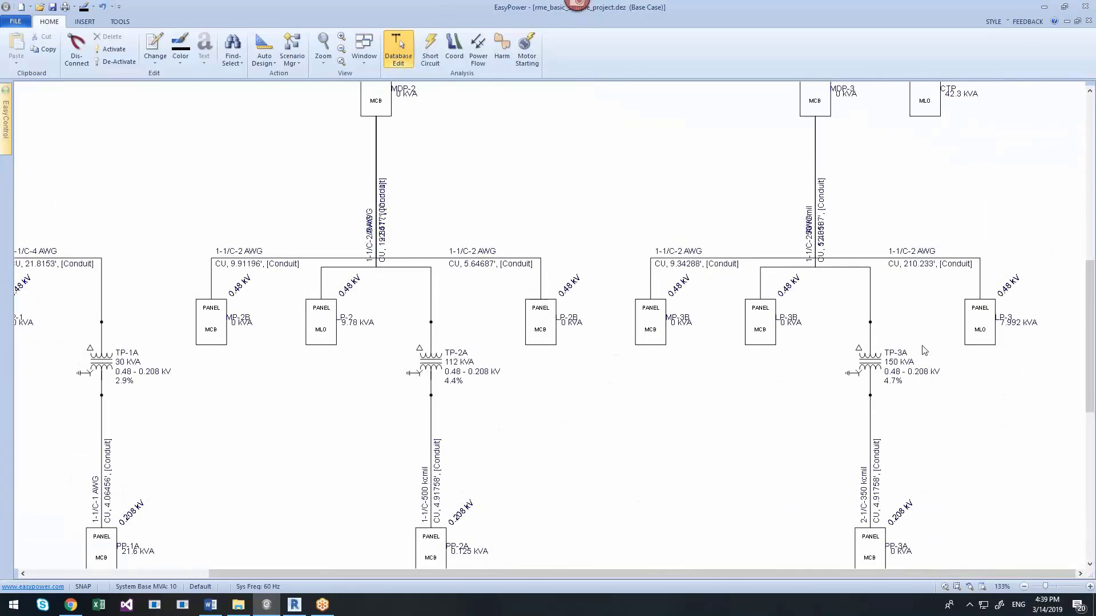
scroll("down", 3)
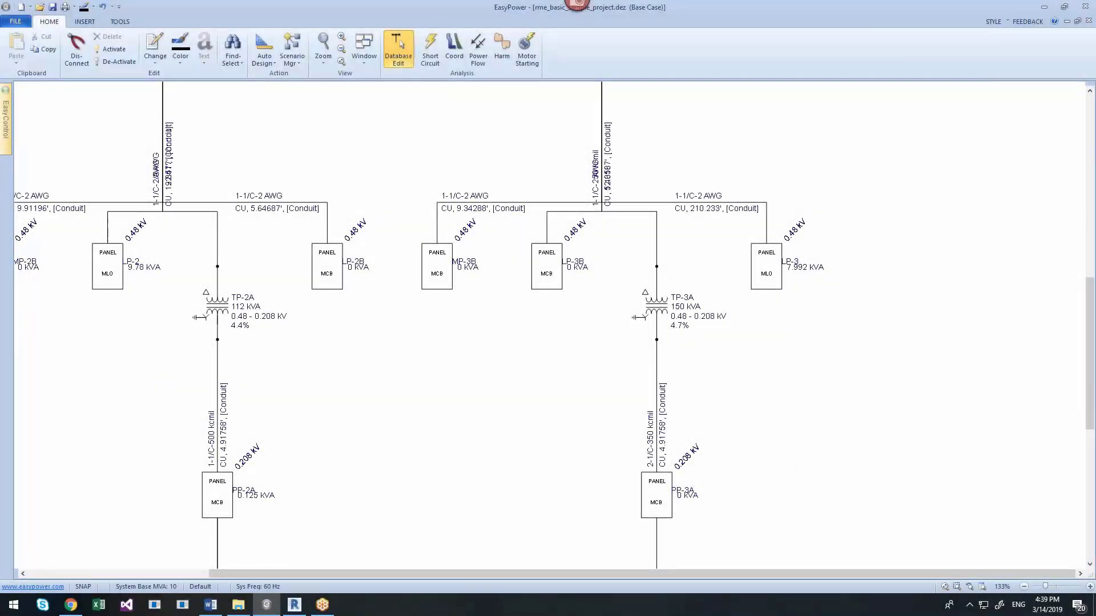
mouse_move(478, 49)
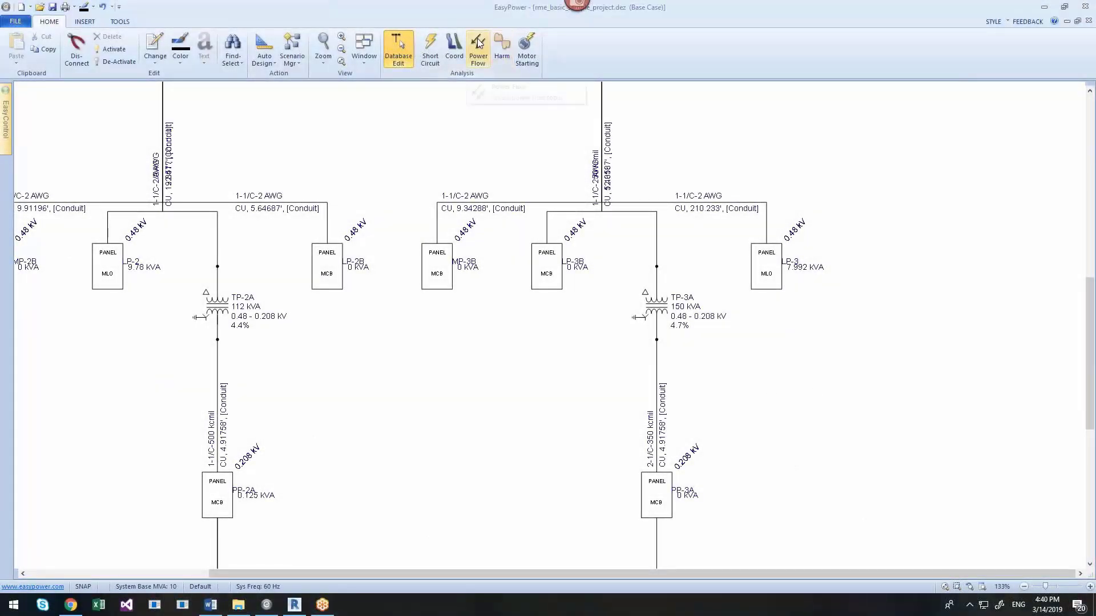
left_click(478, 49)
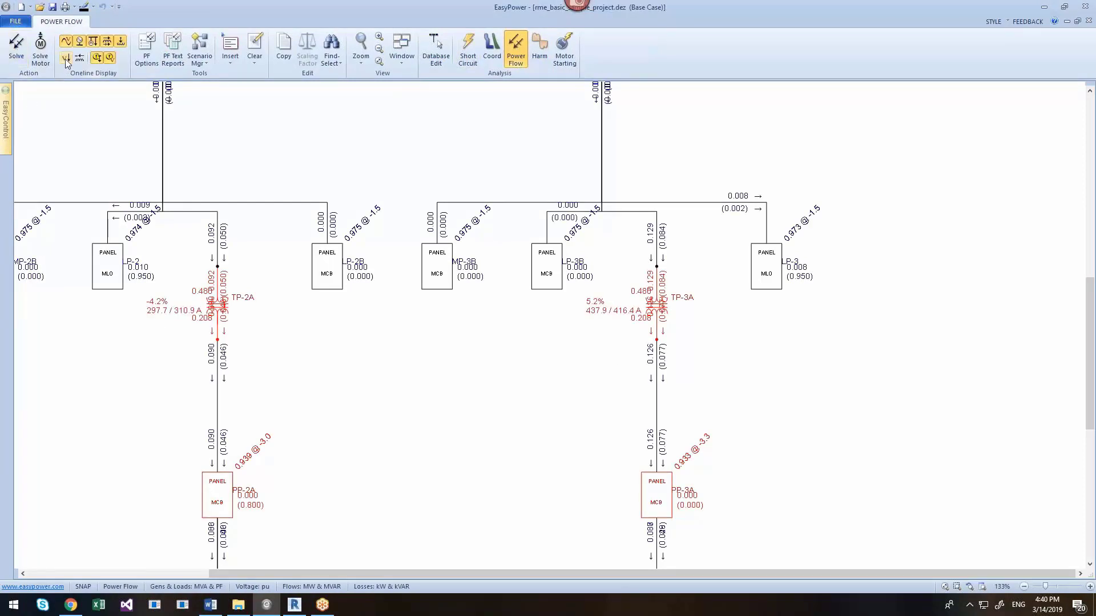
left_click(65, 58)
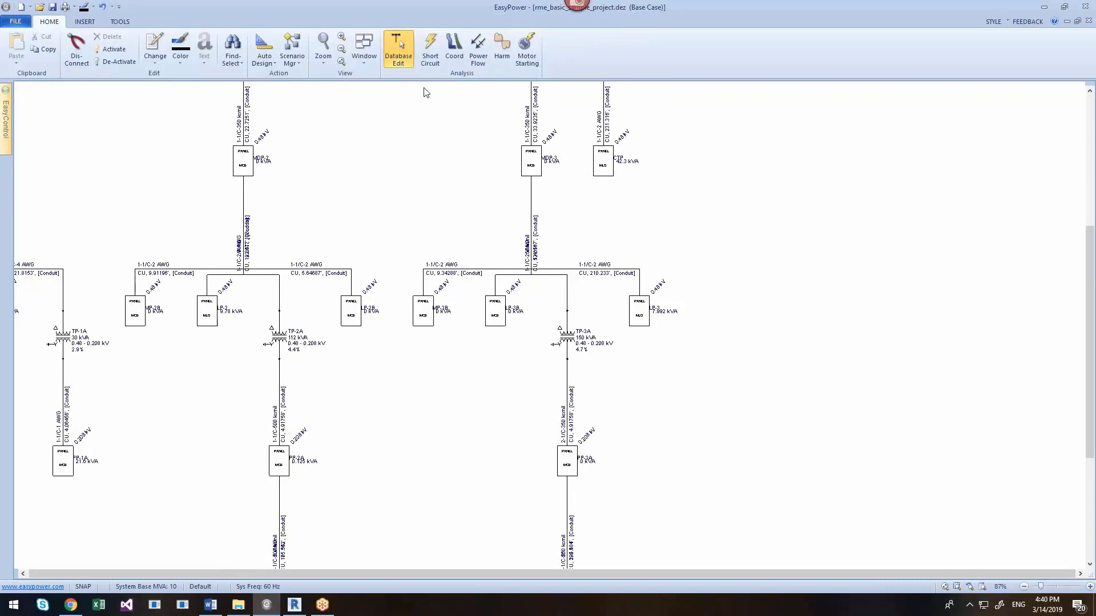
left_click(430, 49)
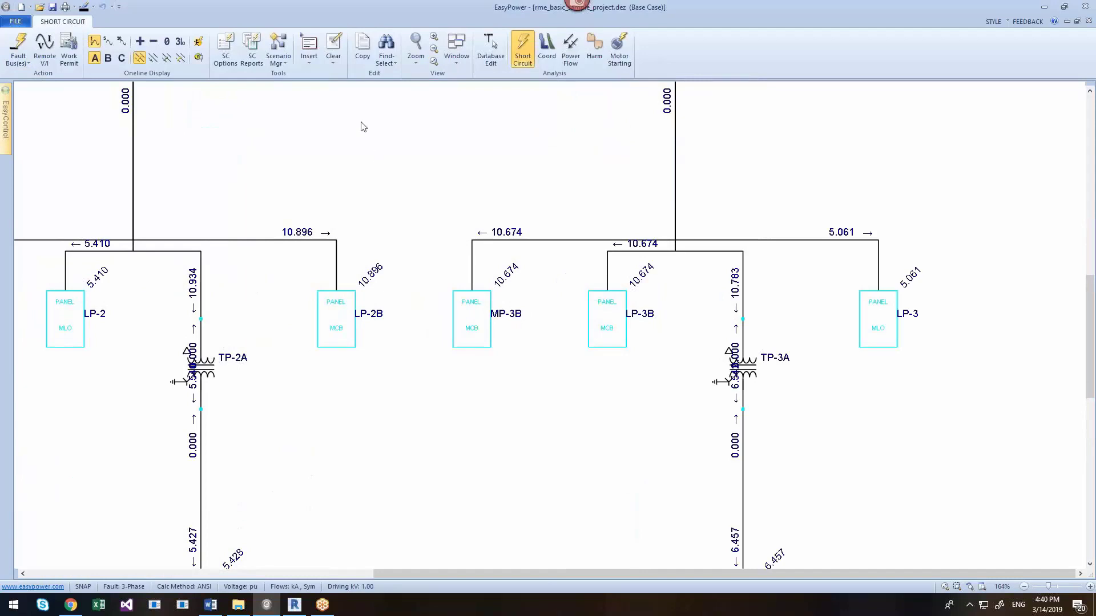
left_click(198, 41)
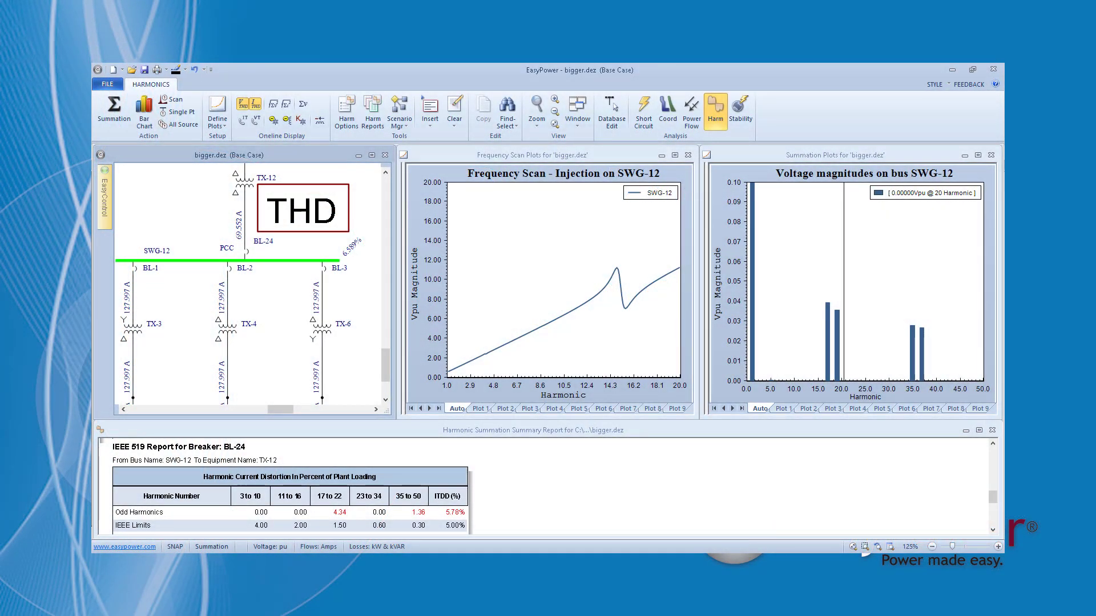
Show the harmonic scan and summation plots, then a time-current coordination plot.
left_click(739, 111)
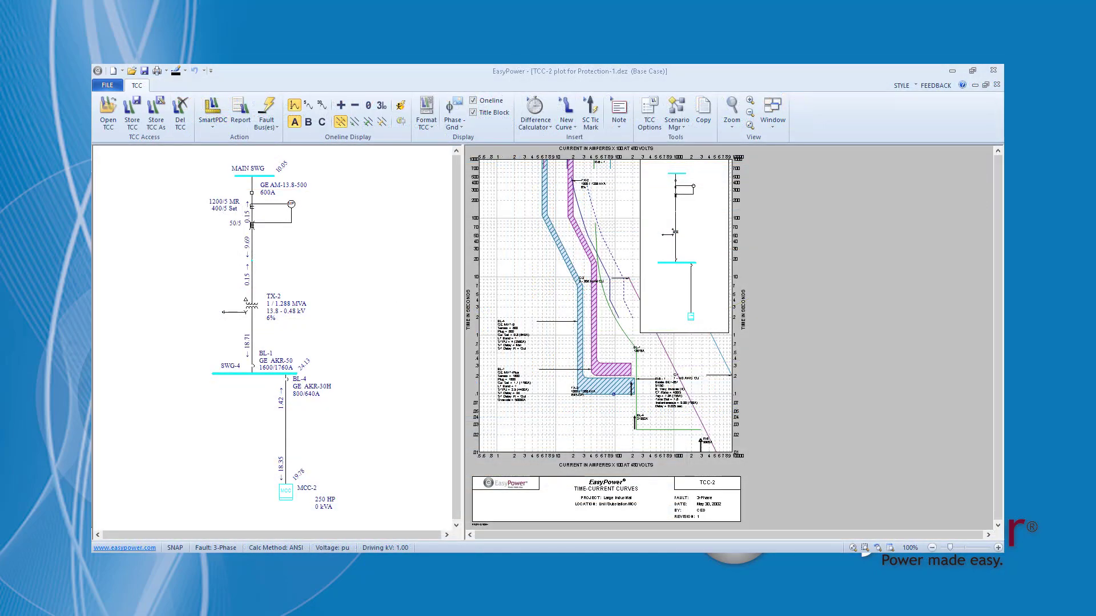
left_click(106, 85)
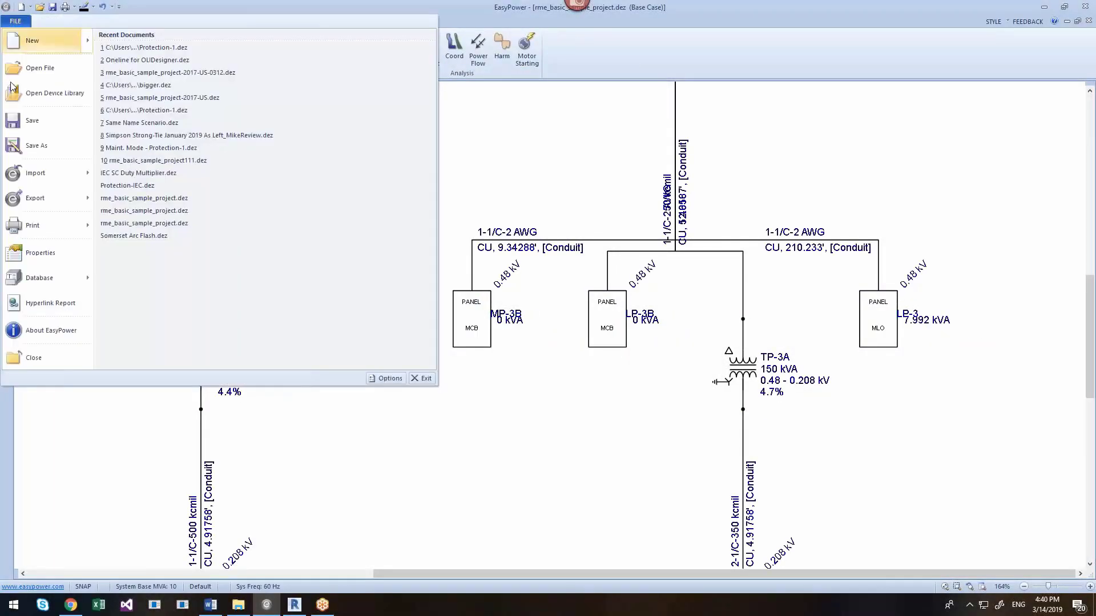
Export to Revit with short circuit, arc flash, voltage drop results and all equipment sizes included.
left_click(422, 377)
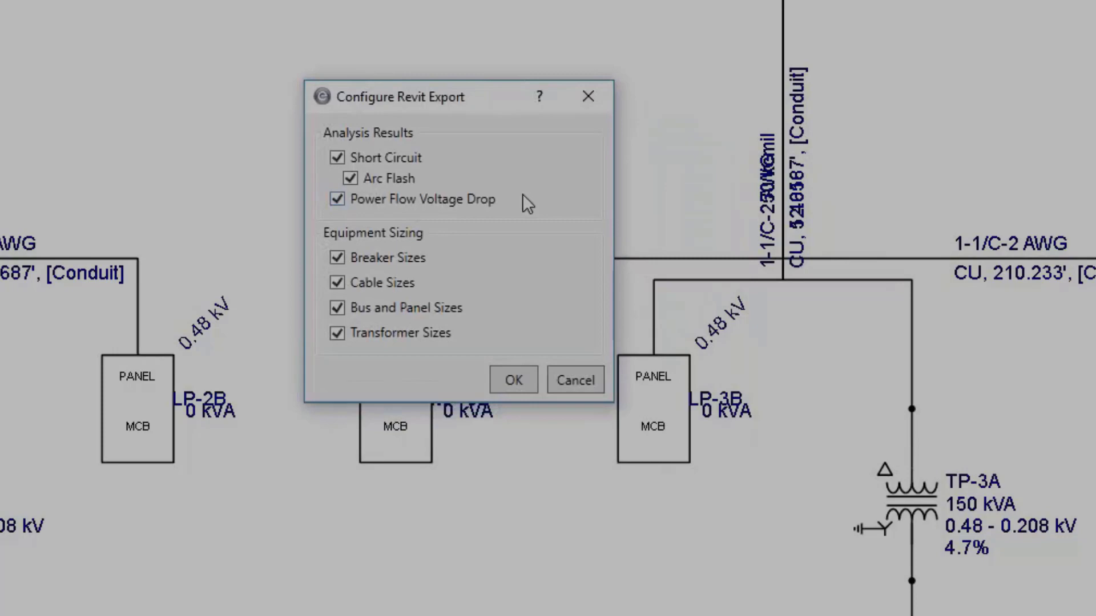
left_click(512, 379)
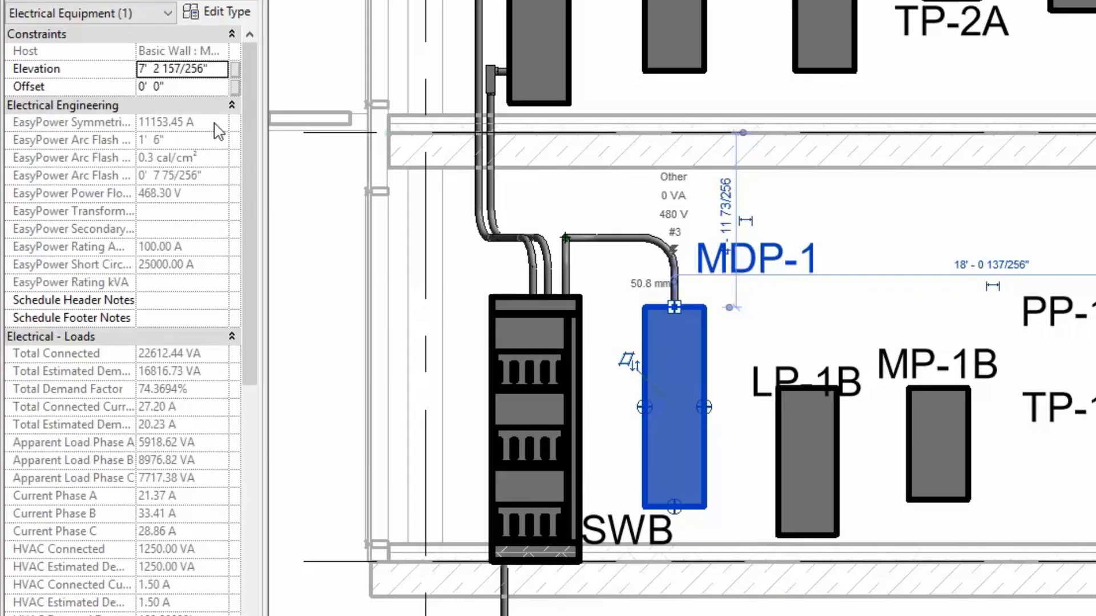
mouse_move(220, 156)
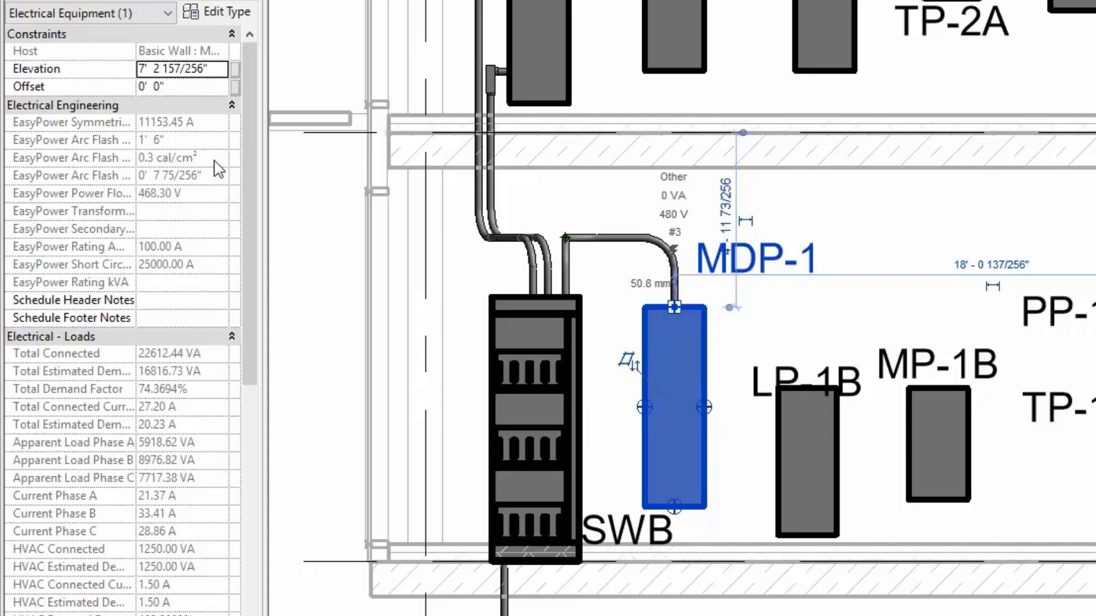
mouse_move(203, 194)
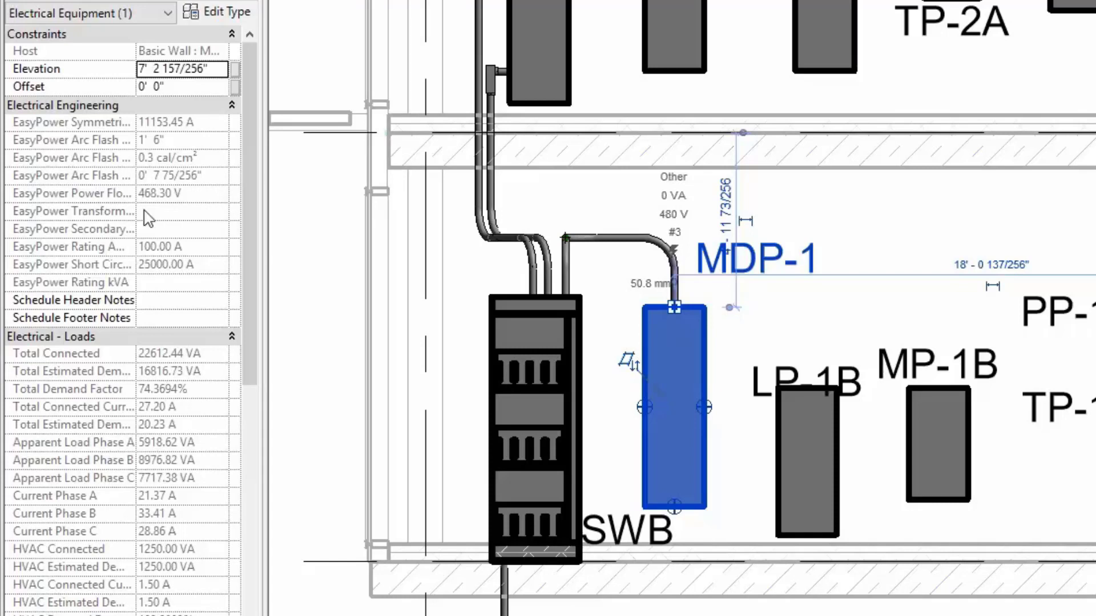
mouse_move(201, 204)
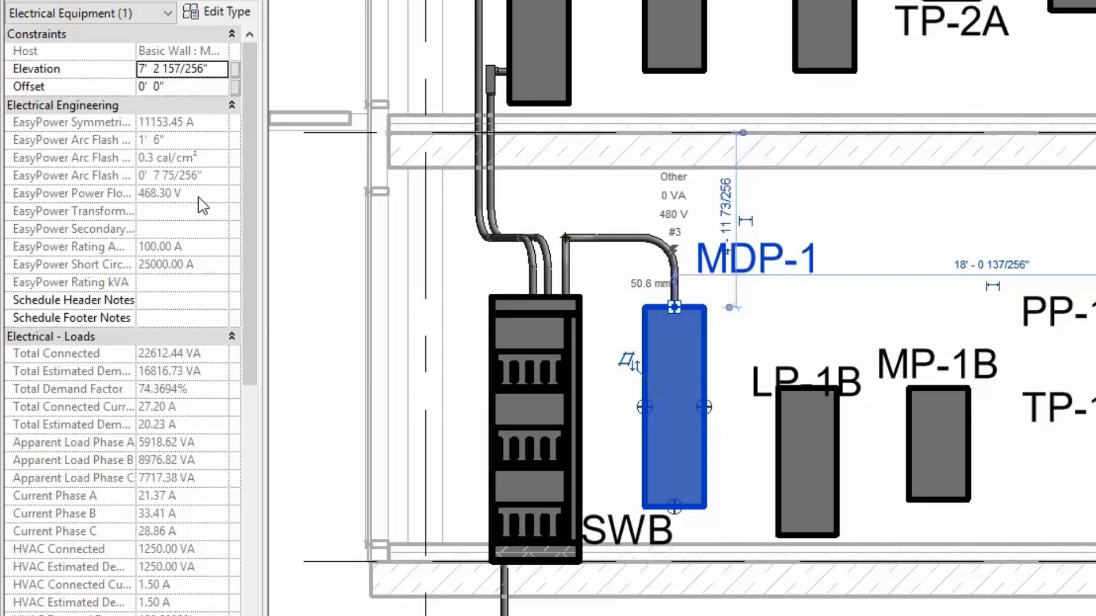
mouse_move(259, 272)
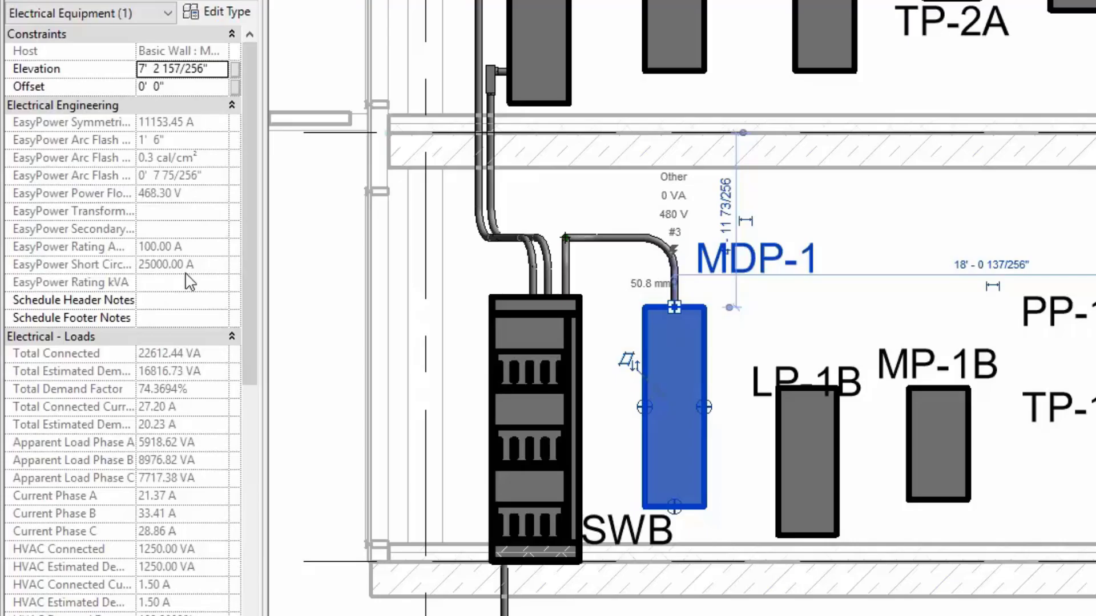
left_click(245, 39)
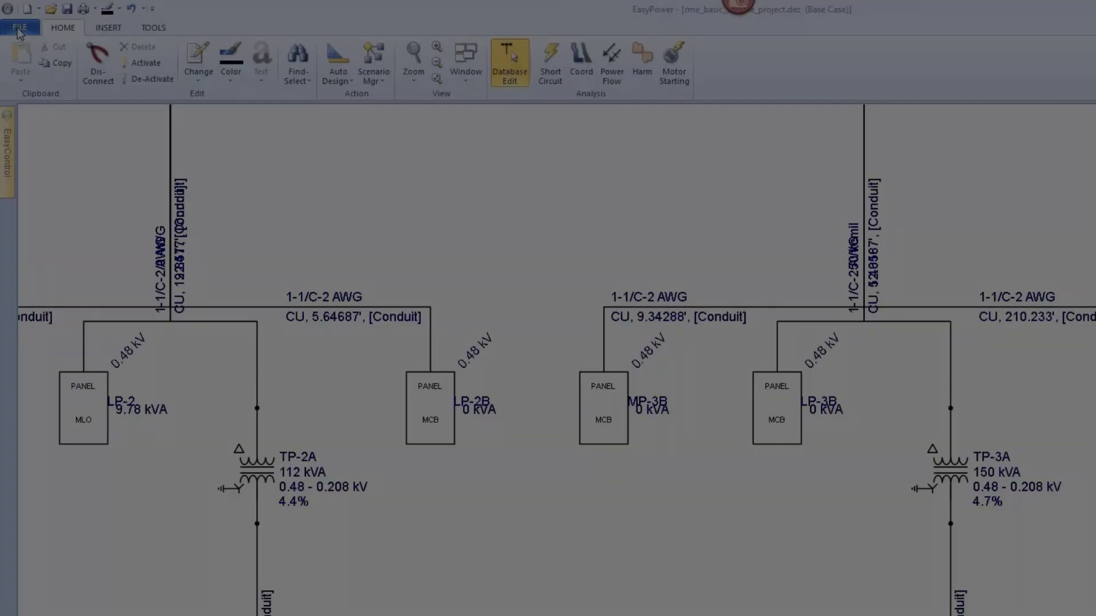
Import from Revit Integrator keeping the input file, choosing custom Revit mappings and their configuration.
left_click(44, 220)
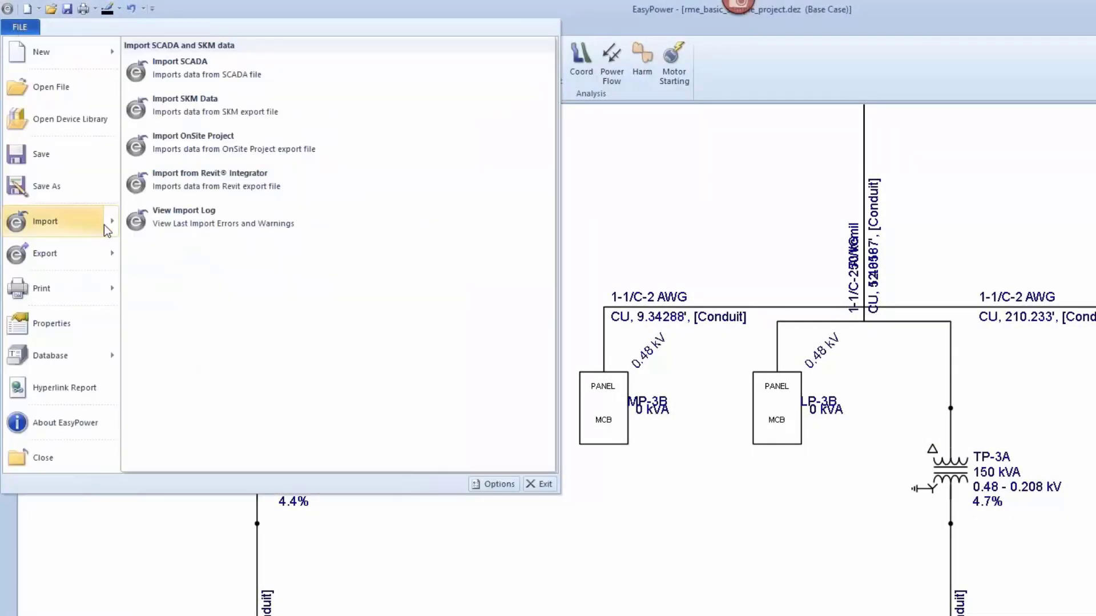
mouse_move(244, 179)
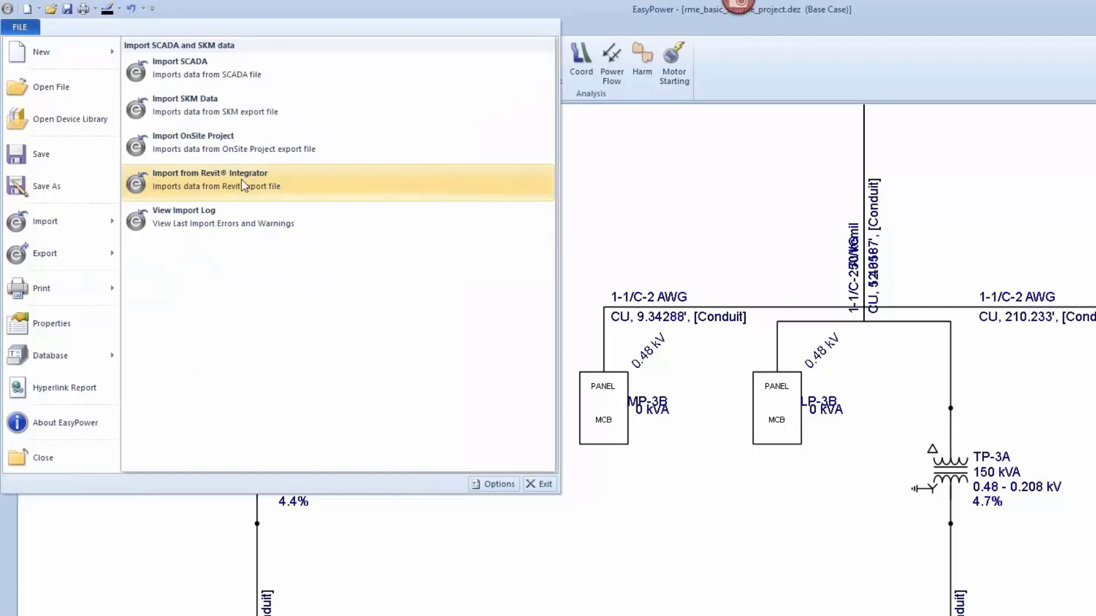
left_click(210, 179)
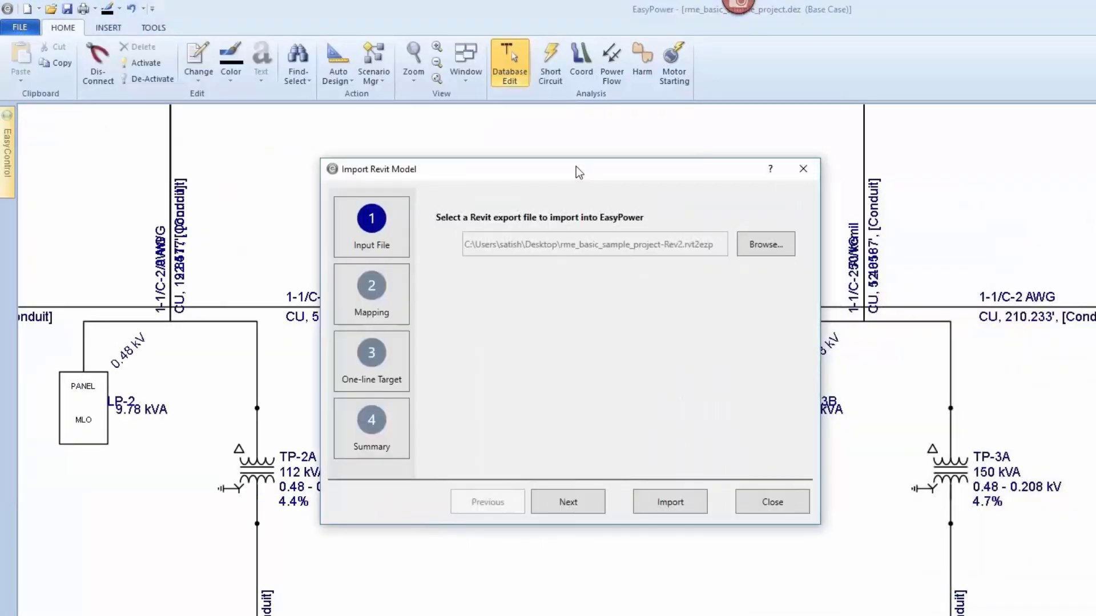
left_click(567, 503)
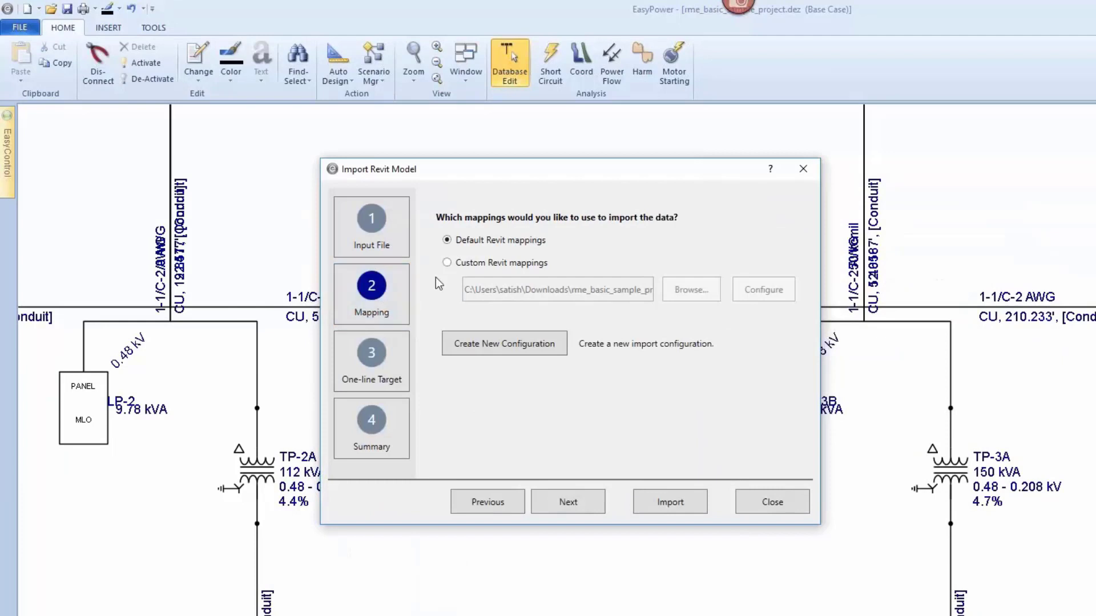
mouse_move(555, 248)
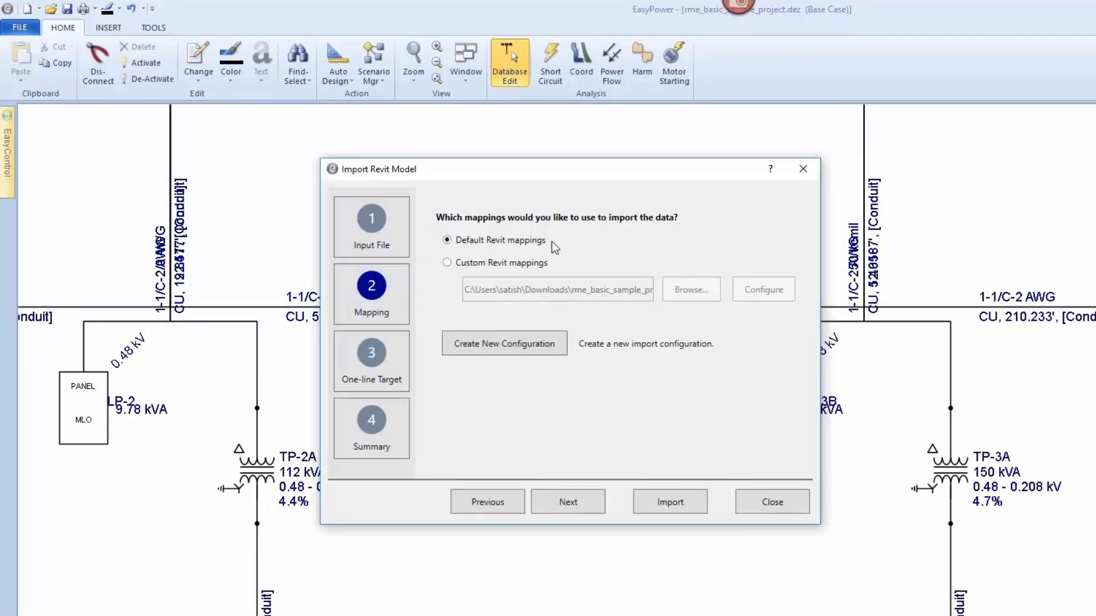
left_click(446, 263)
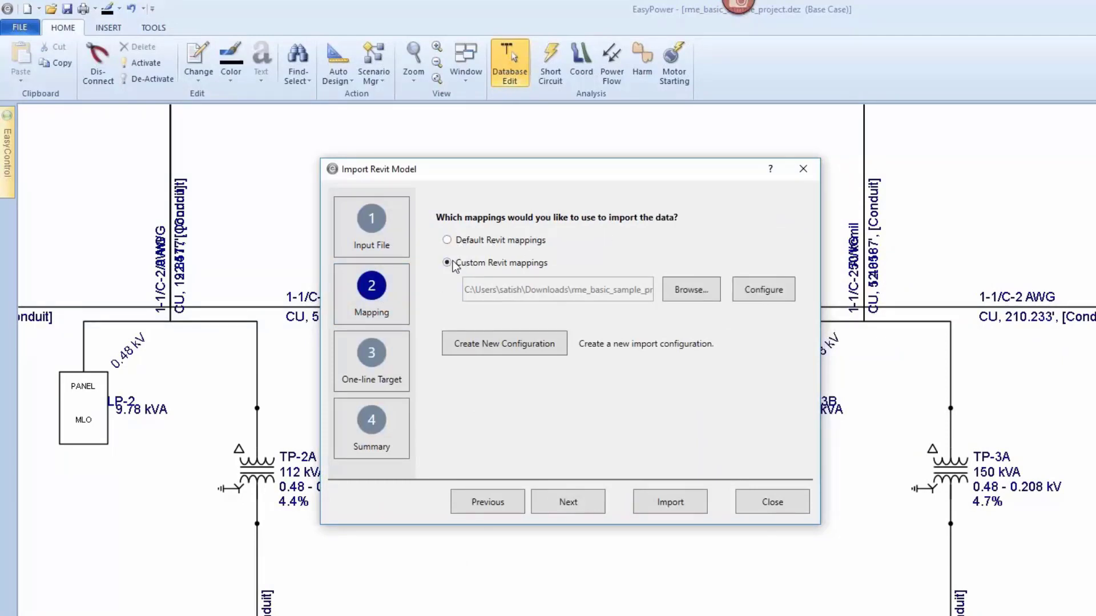
mouse_move(674, 245)
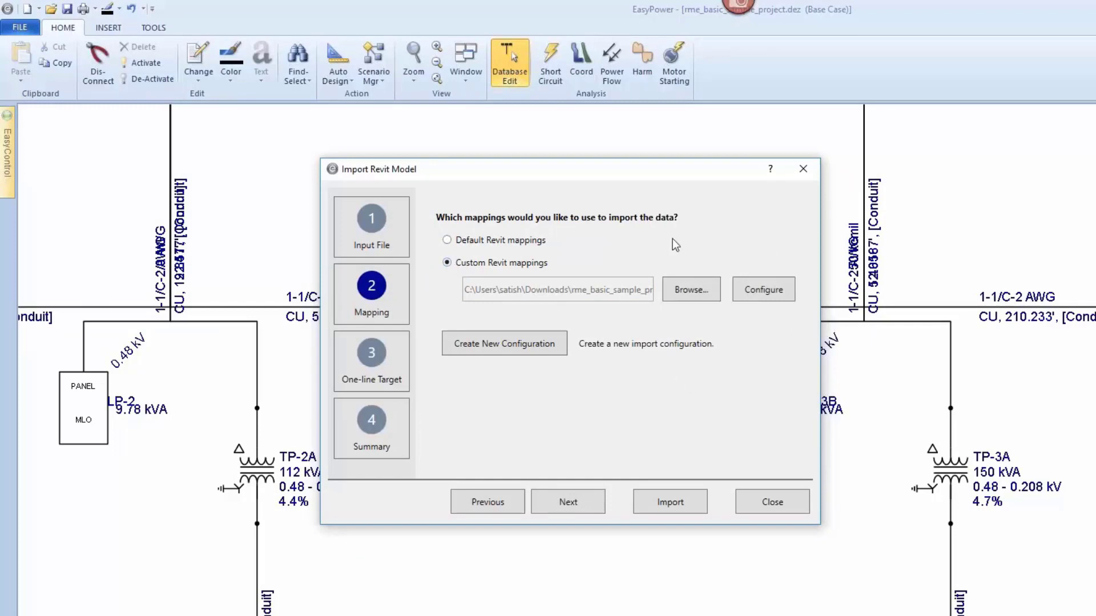
mouse_move(760, 369)
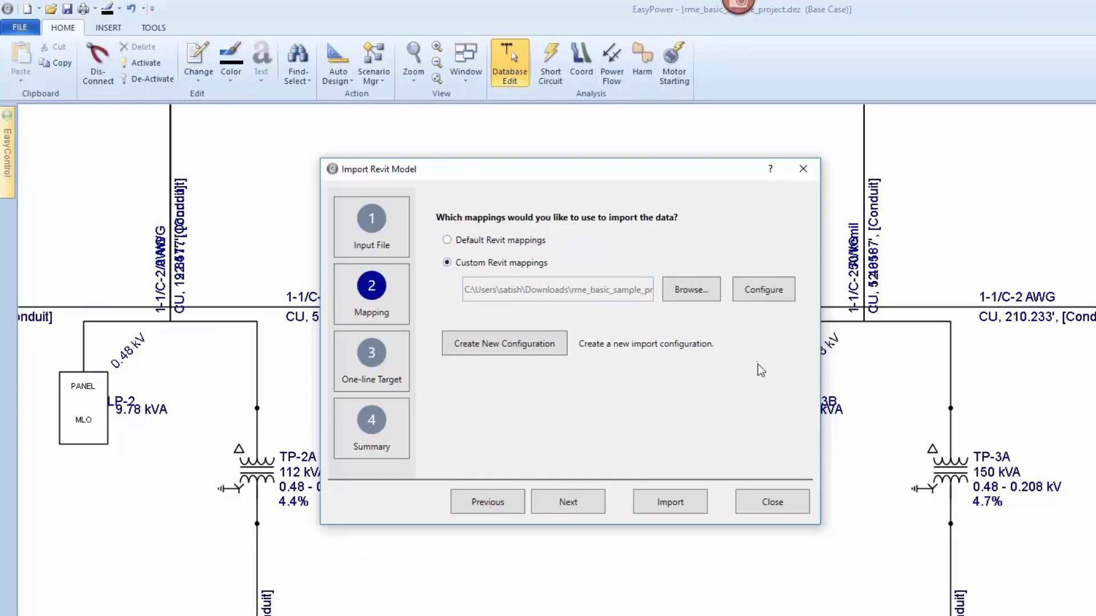
mouse_move(765, 343)
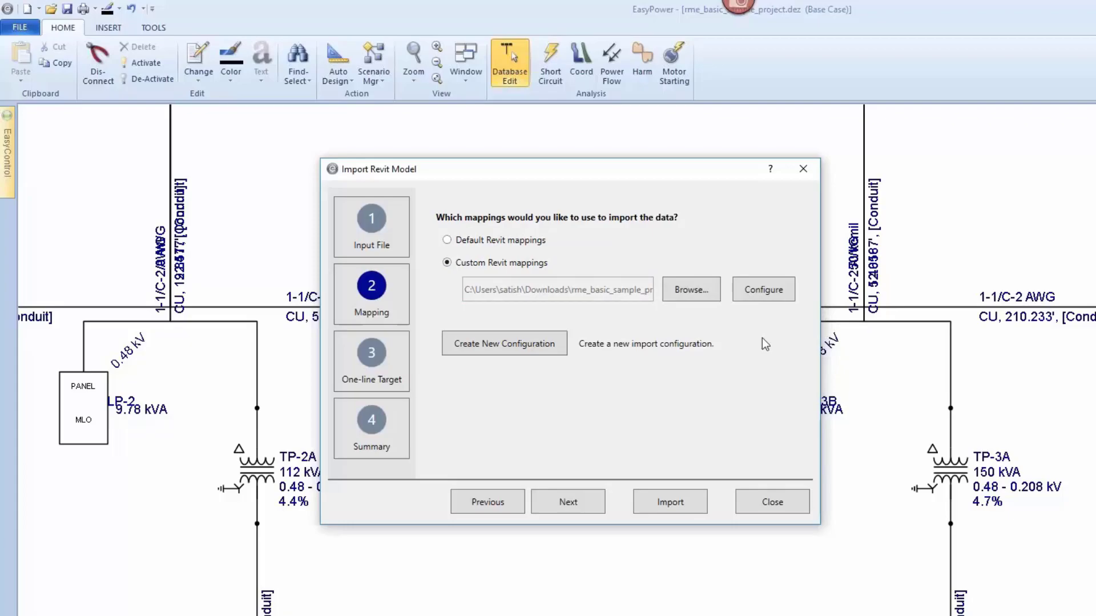
left_click(763, 289)
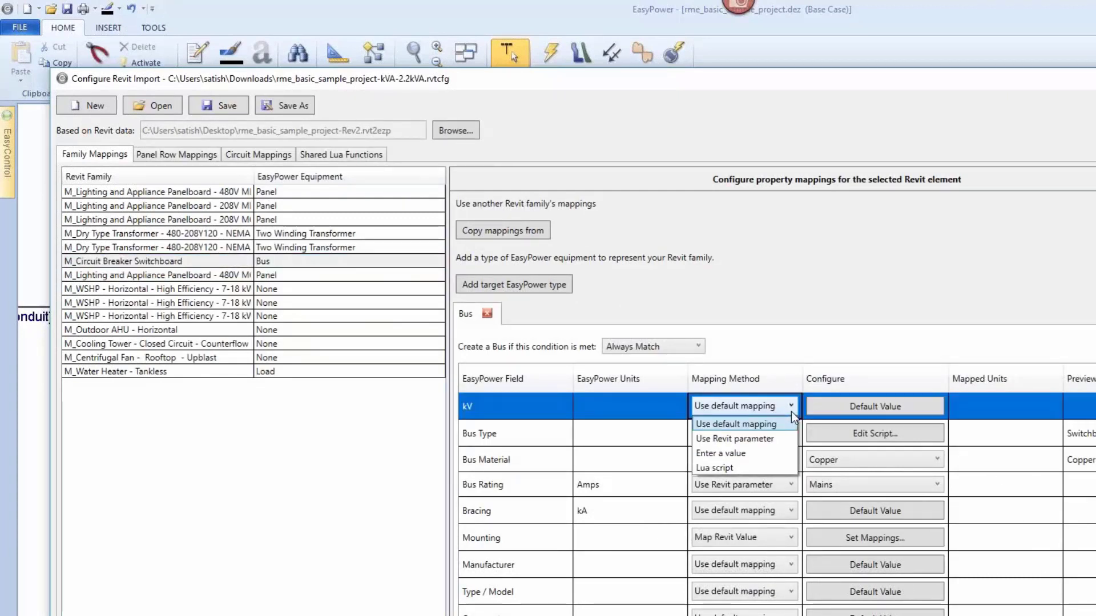
mouse_move(774, 424)
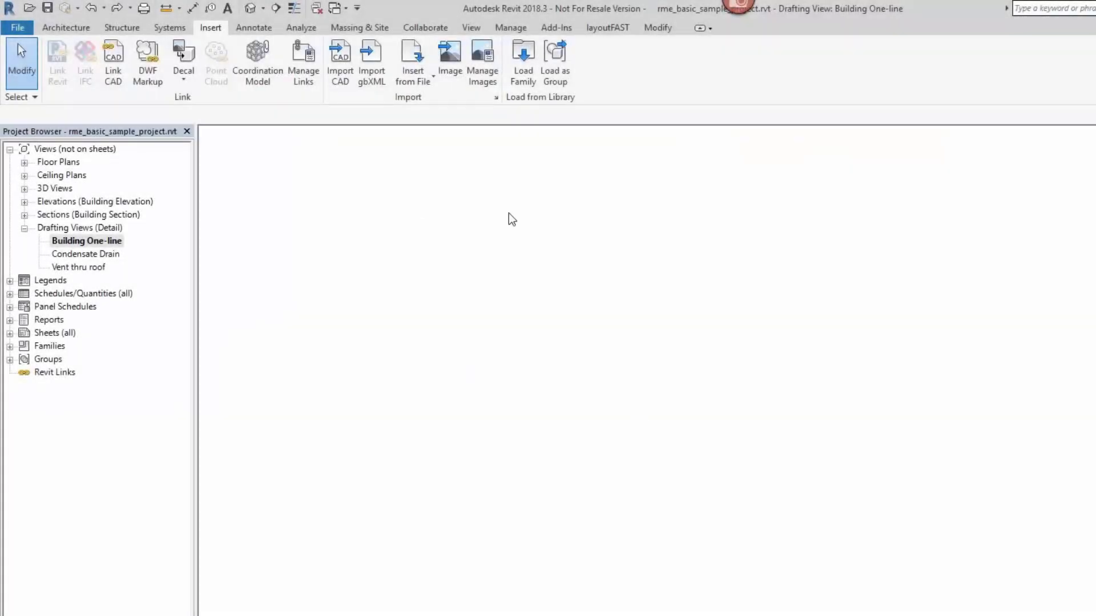
Link the Main One-line .dxf into the Building One-line drafting view with Link CAD.
left_click(113, 62)
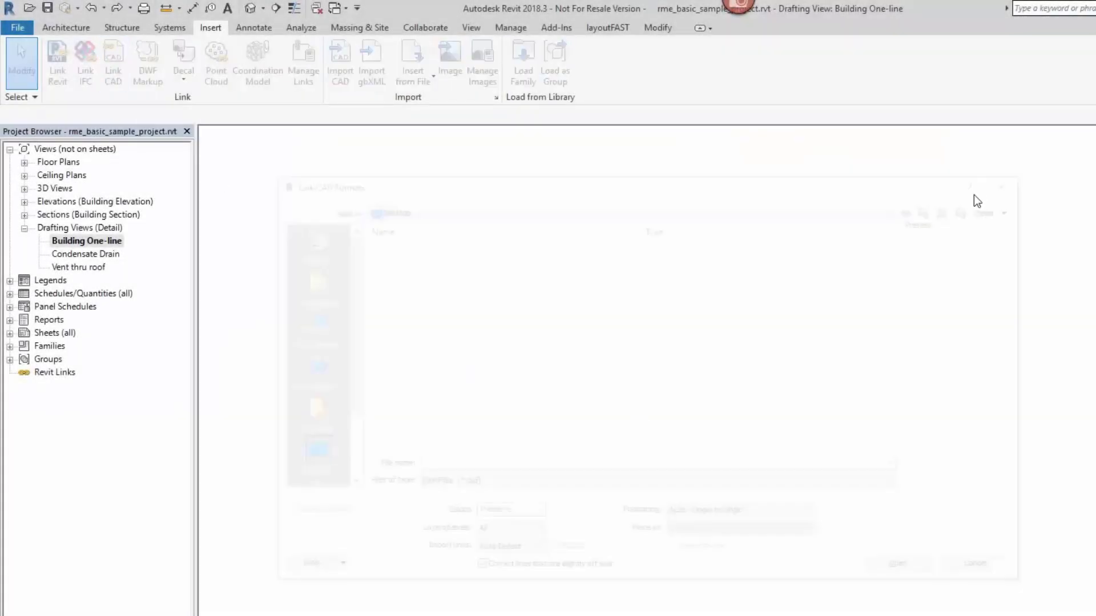
left_click(113, 61)
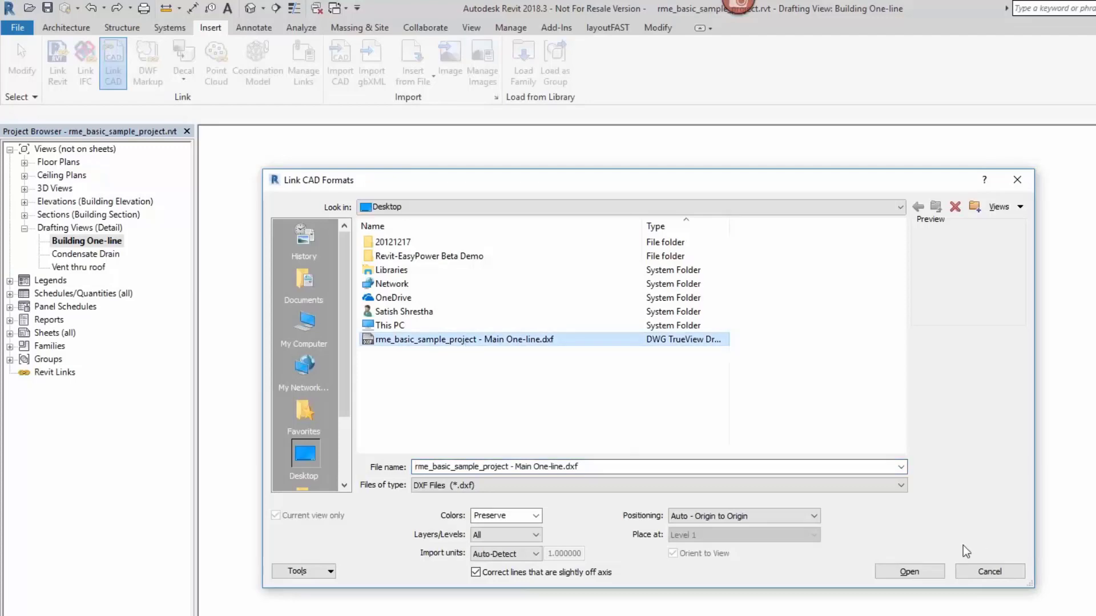
left_click(908, 572)
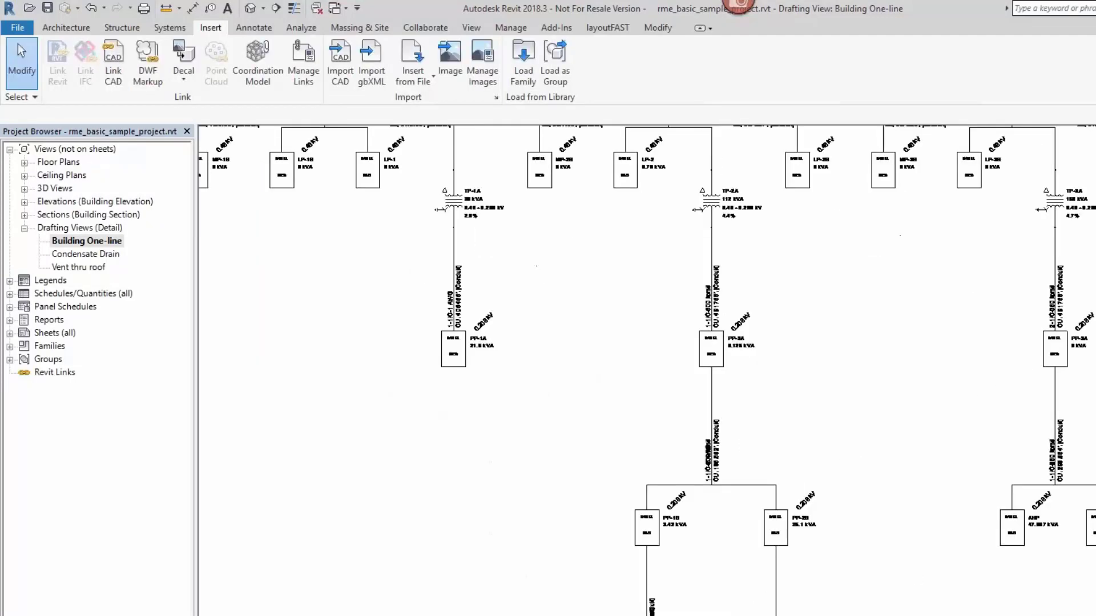